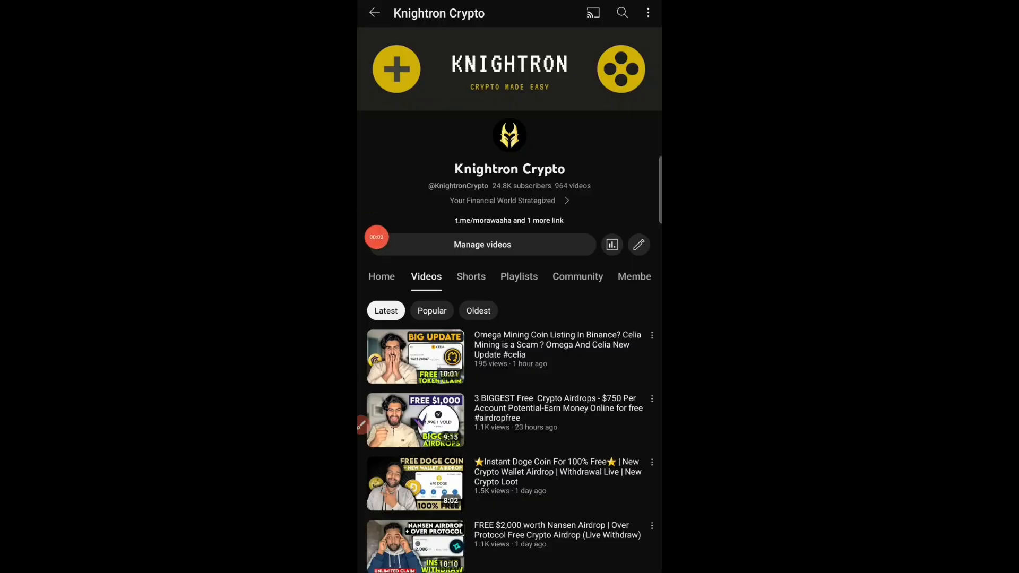
Bring up Chrome's CoinCodex page showing Pi Network at $45.64
scroll("up", 3)
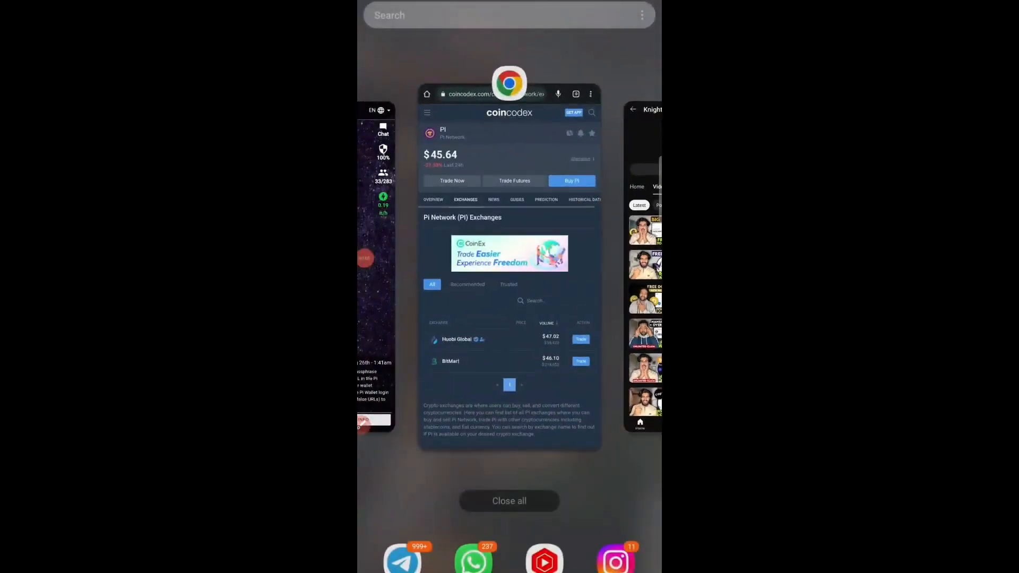
left_click(509, 260)
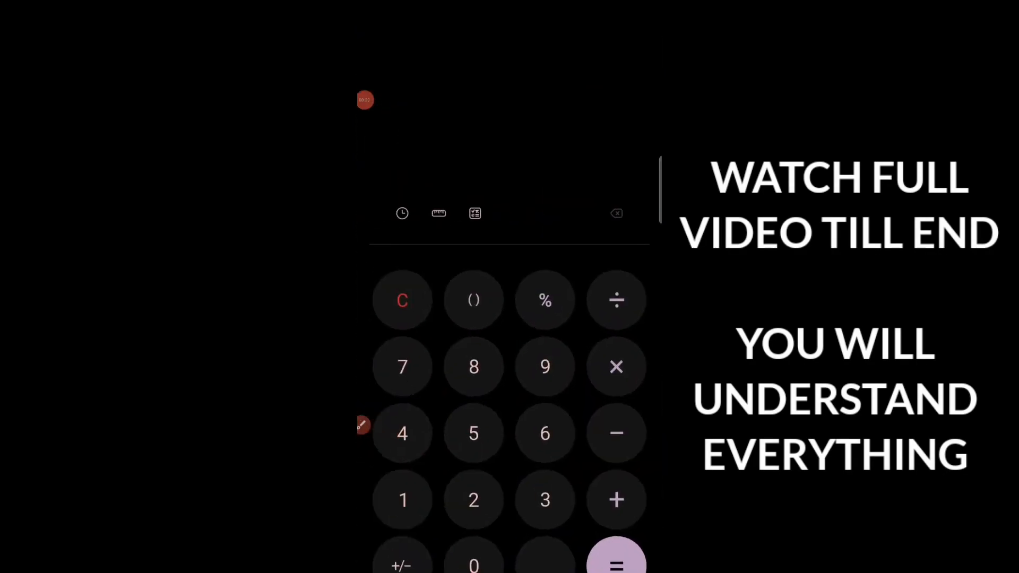
Enter 408 in Calculator, check the Pi balance, then return to YouTube
left_click(473, 367)
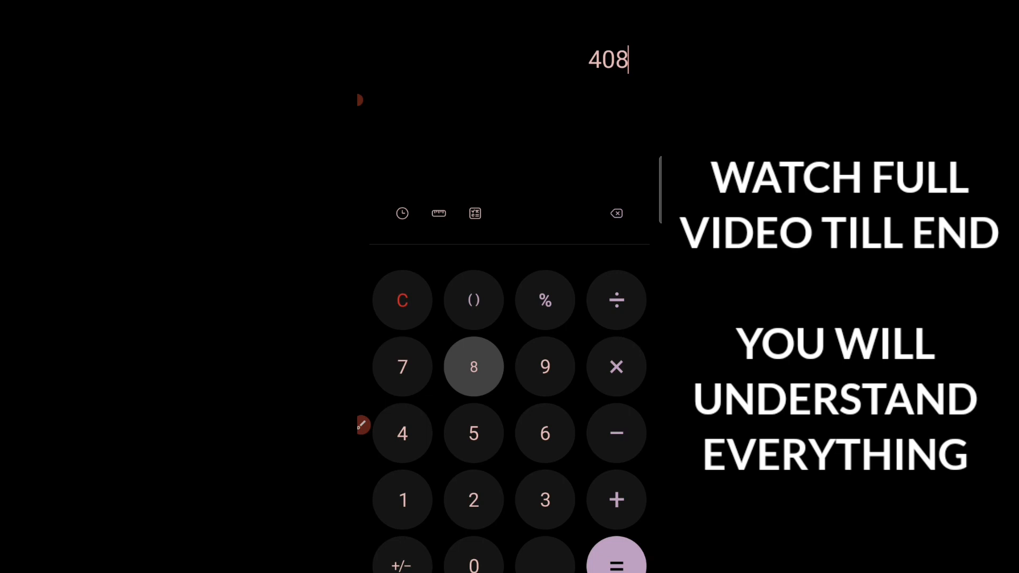
left_click(545, 499)
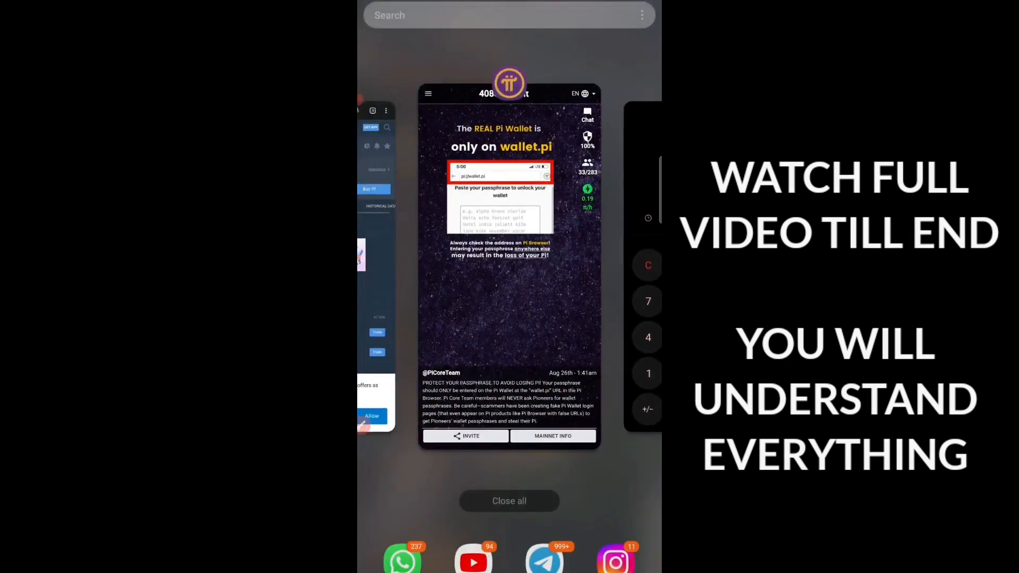
left_click(509, 267)
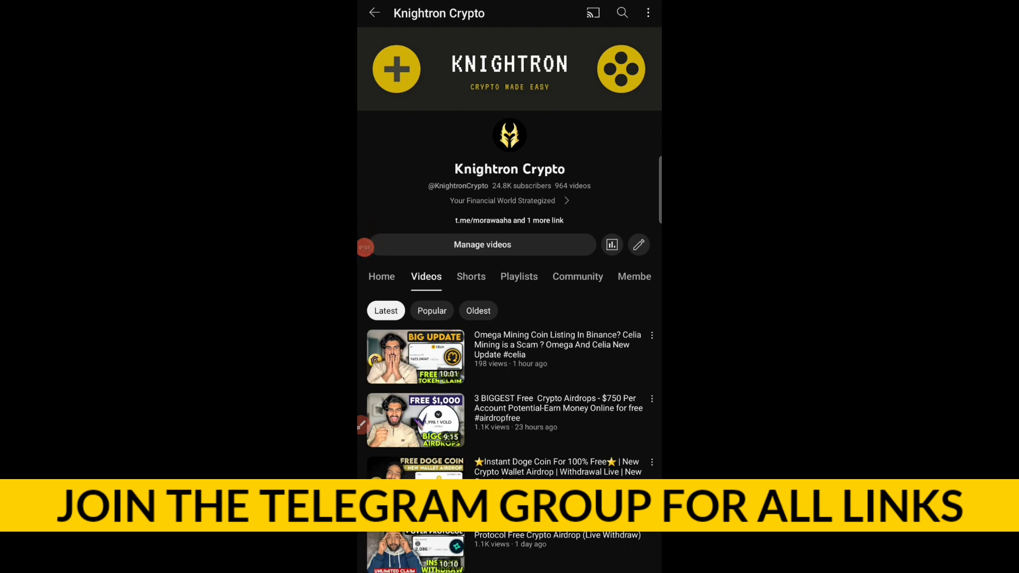
scroll("up", 3)
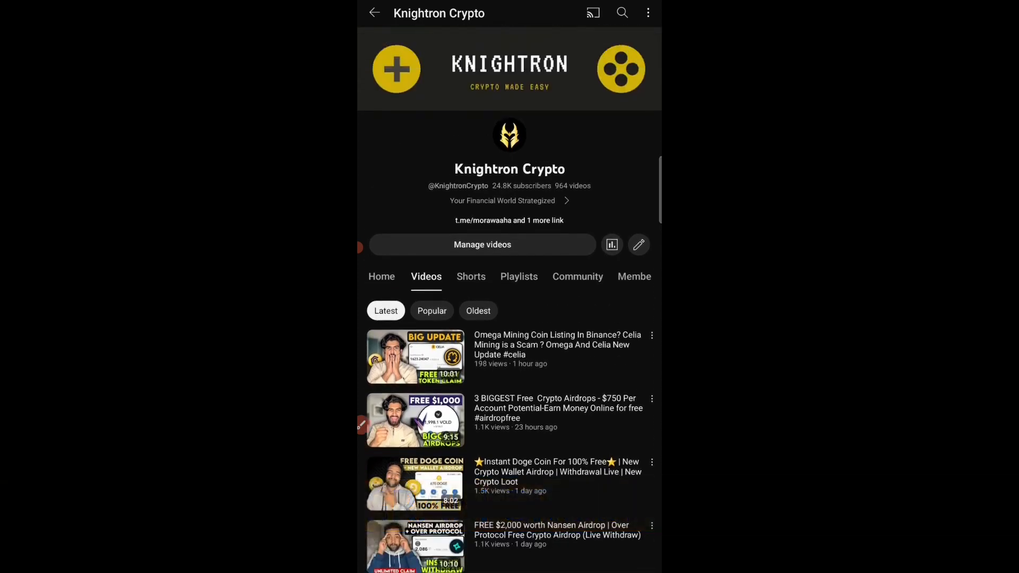
scroll("down", 3)
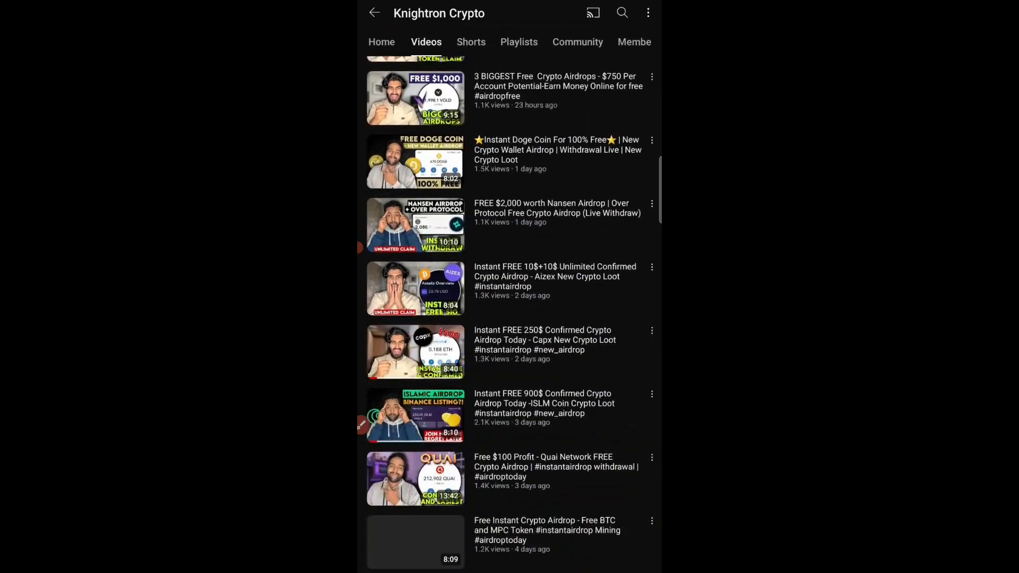
scroll("down", 3)
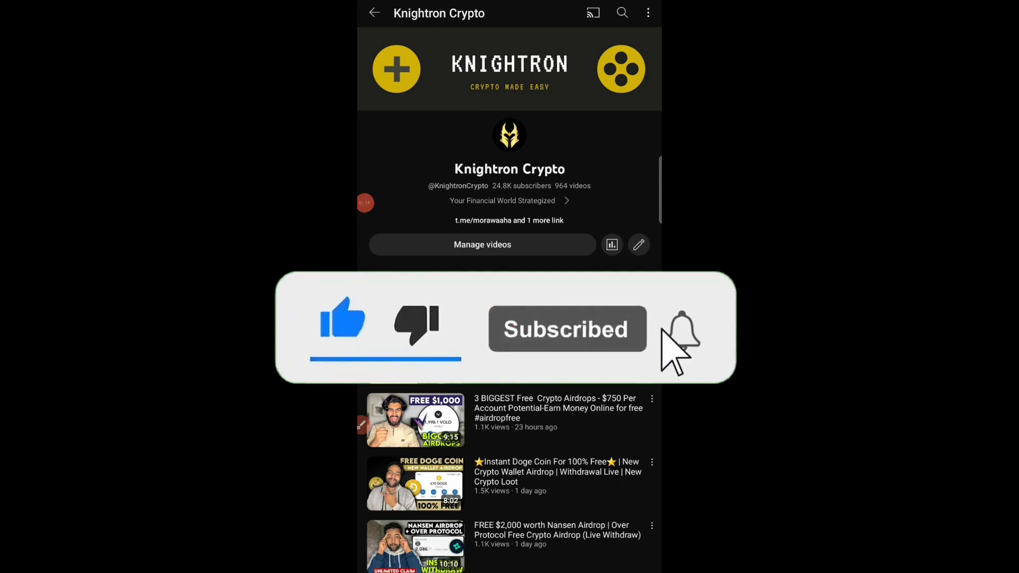
left_click(681, 330)
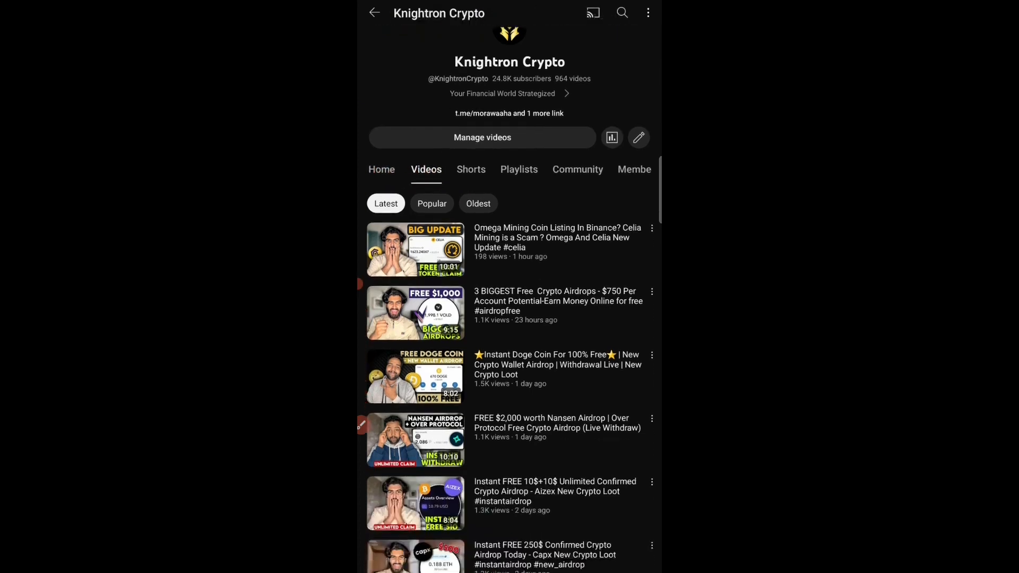
scroll("down", 3)
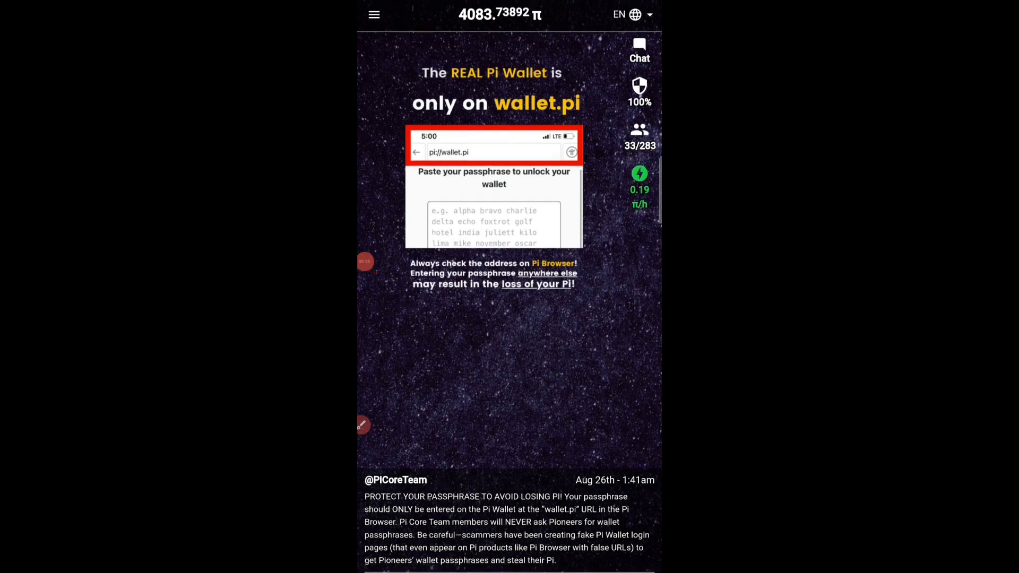
Tap the 4083.74 π balance to open the Balance Dashboard breakdown
left_click(374, 14)
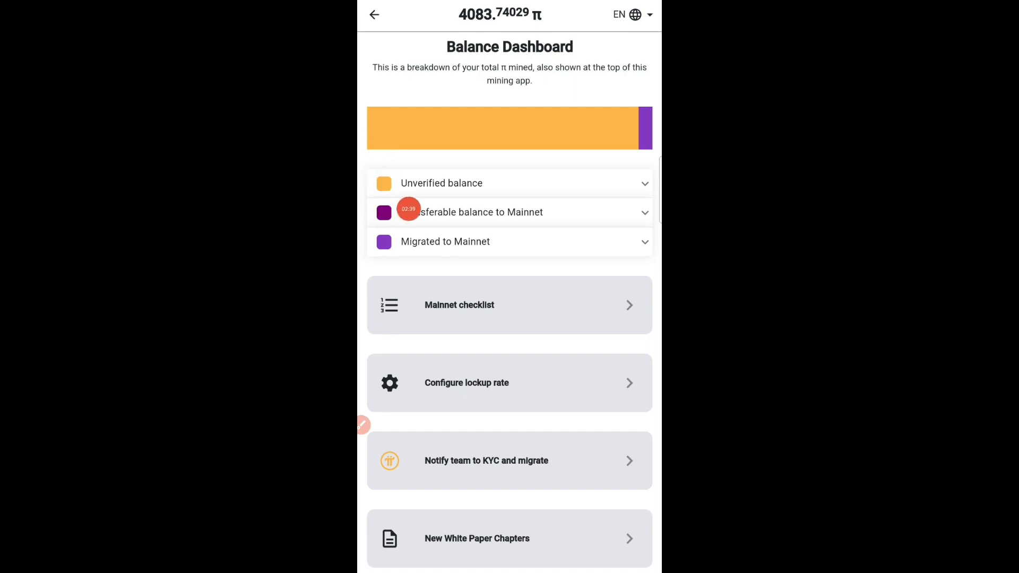
Expand the ~3887.43 π unverified balance row, then go back home
left_click(510, 183)
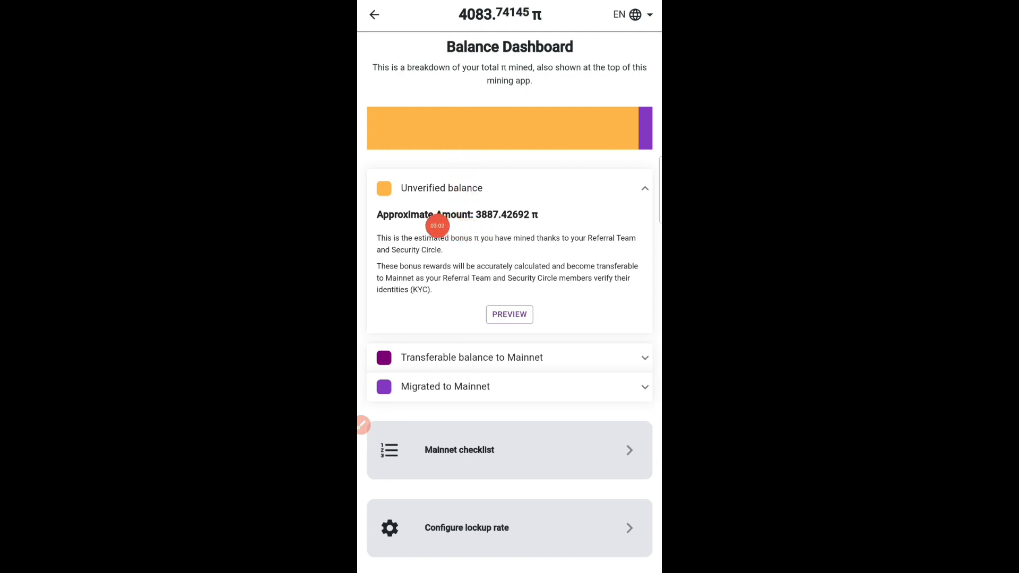
mouse_move(408, 293)
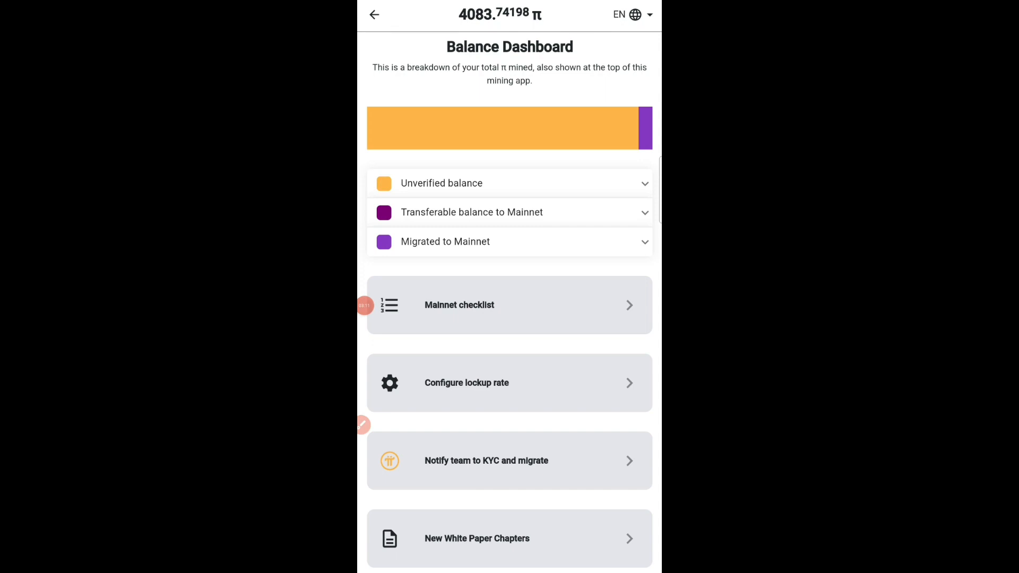
left_click(374, 15)
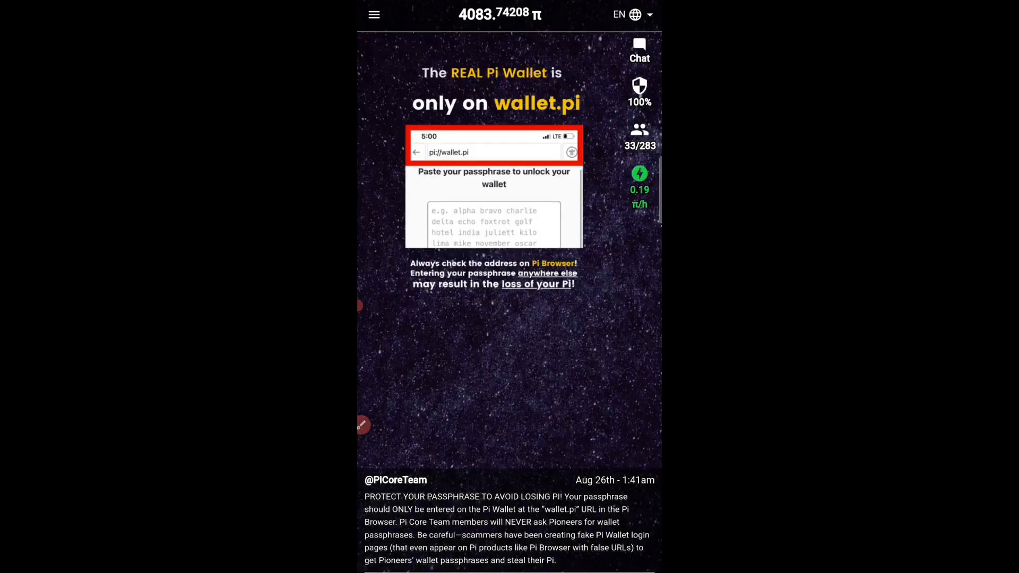
Open Pi Browser from the side menu and sign in, loading wallet.pi unlock
left_click(374, 14)
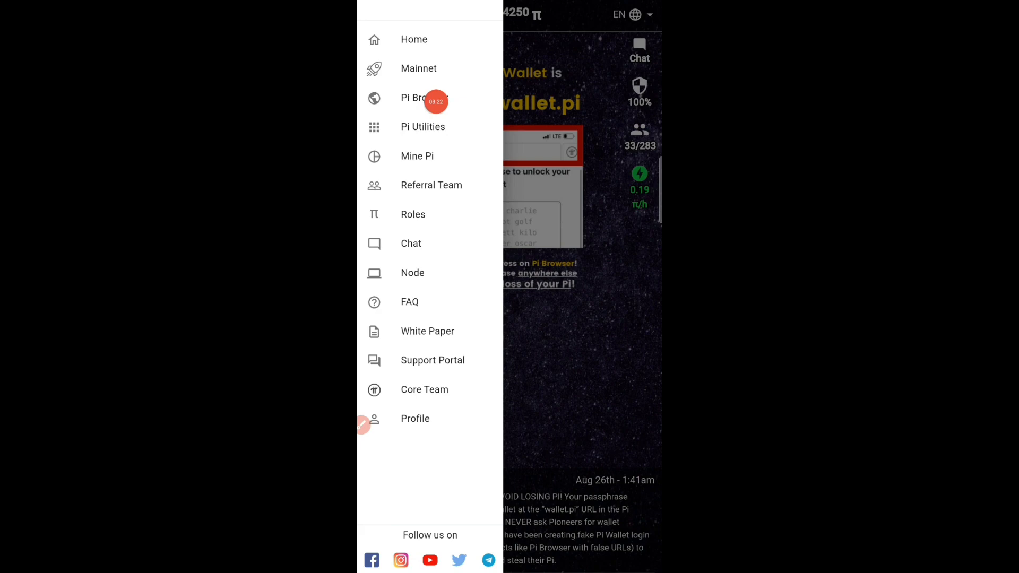
left_click(419, 97)
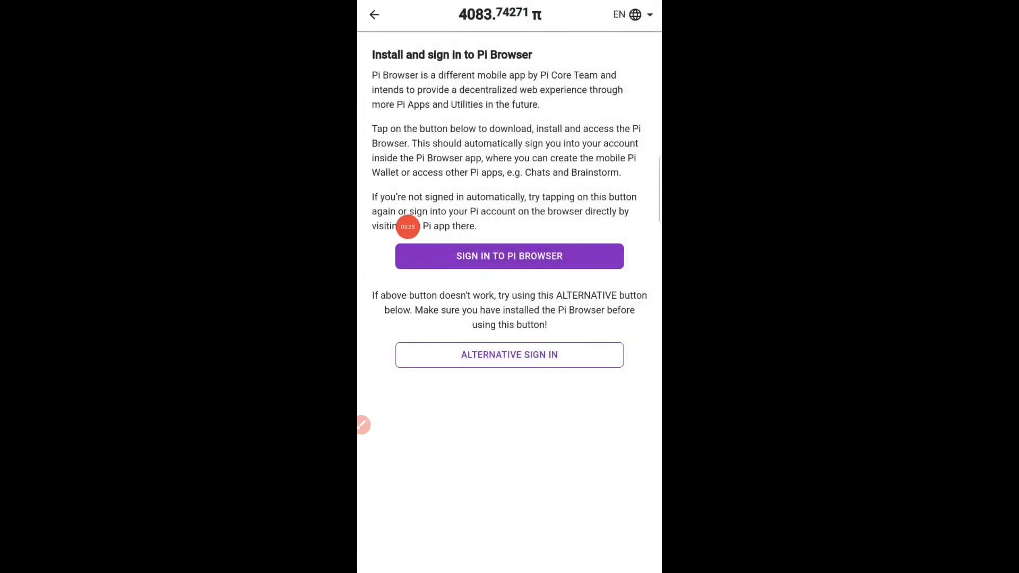
left_click(509, 256)
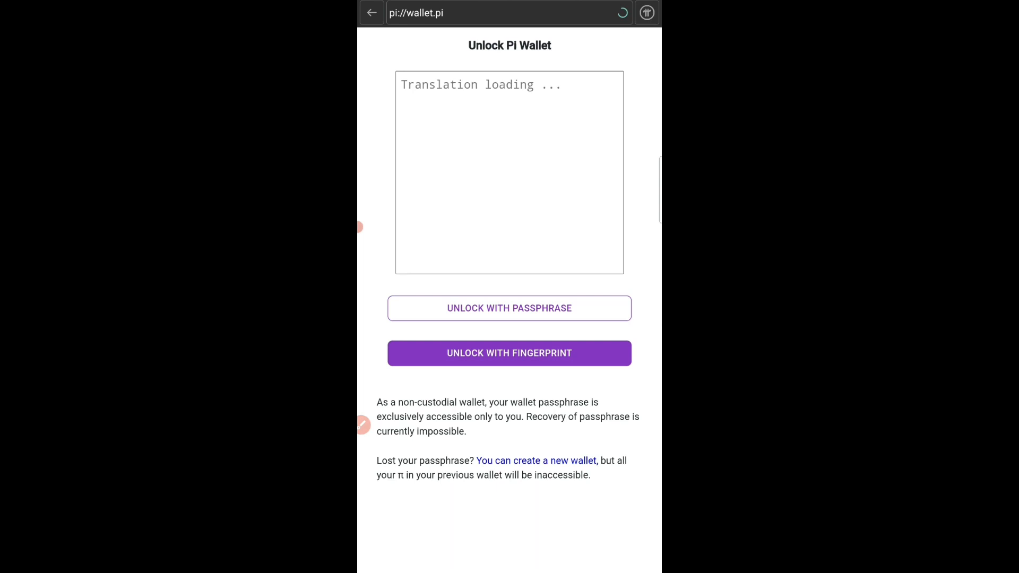
Go back from the wallet.pi unlock page to the welcome.pi app list
left_click(371, 13)
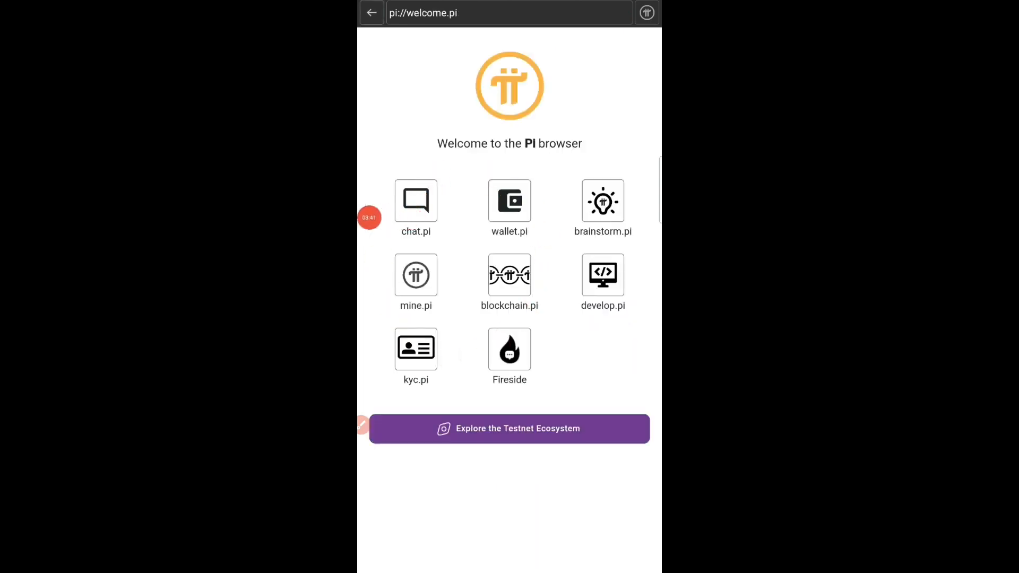
mouse_move(415, 347)
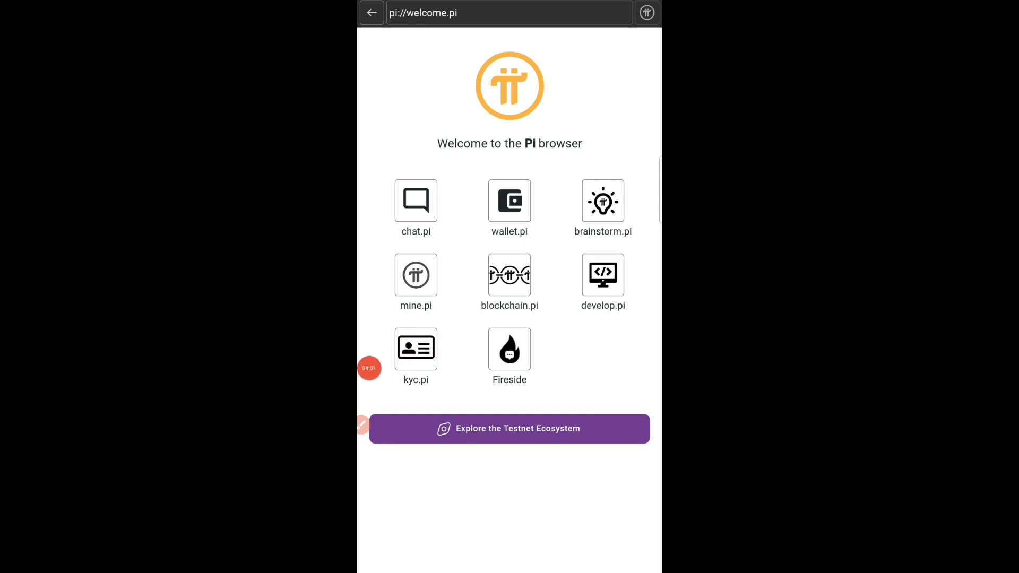
mouse_move(492, 320)
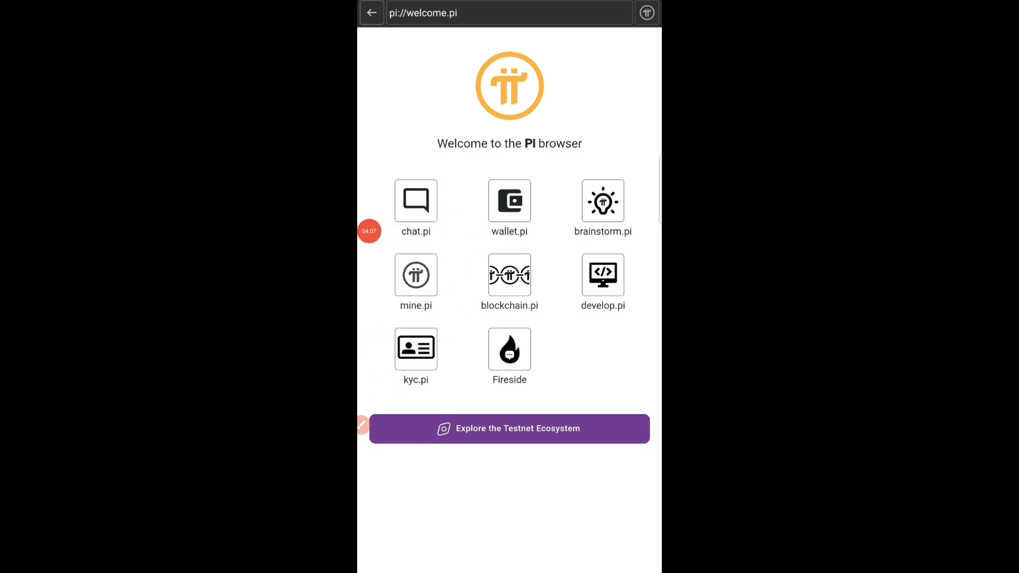
Open wallet.pi and unlock it, revealing the 193.94 π balance
left_click(510, 200)
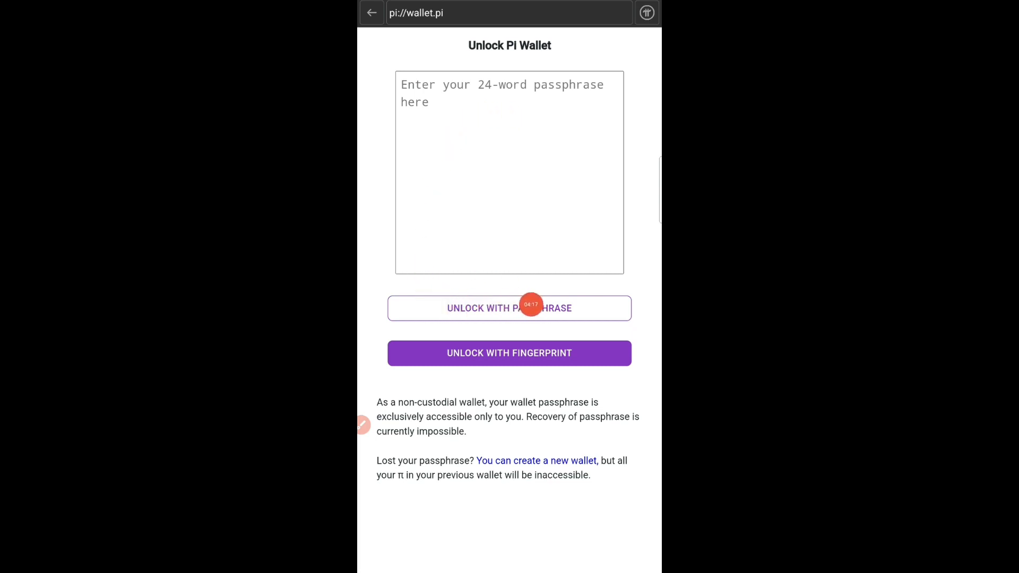
left_click(509, 353)
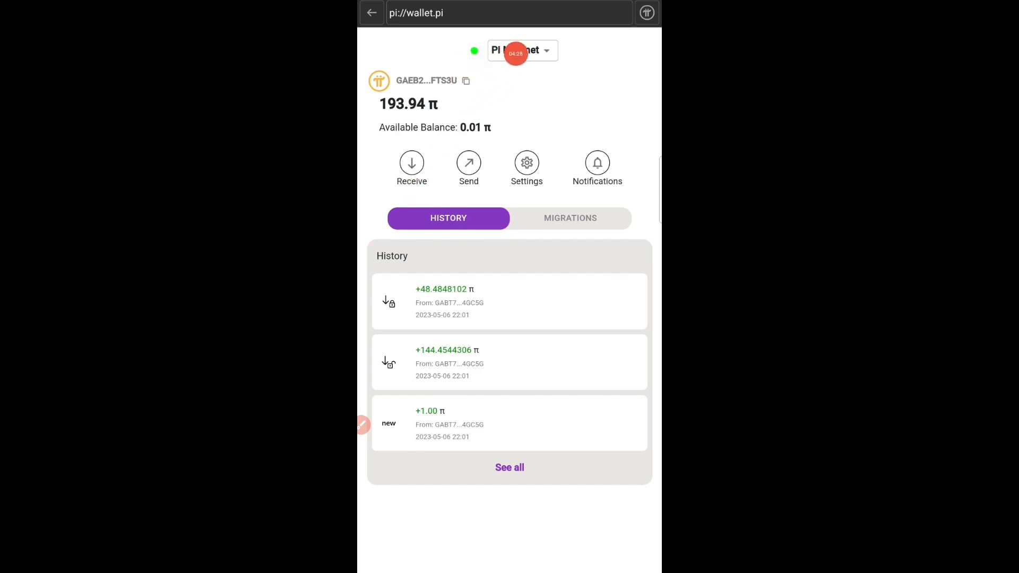
Select Pi Mainnet and show the 144.4544306 π and 48.4848102 π migrations
left_click(522, 50)
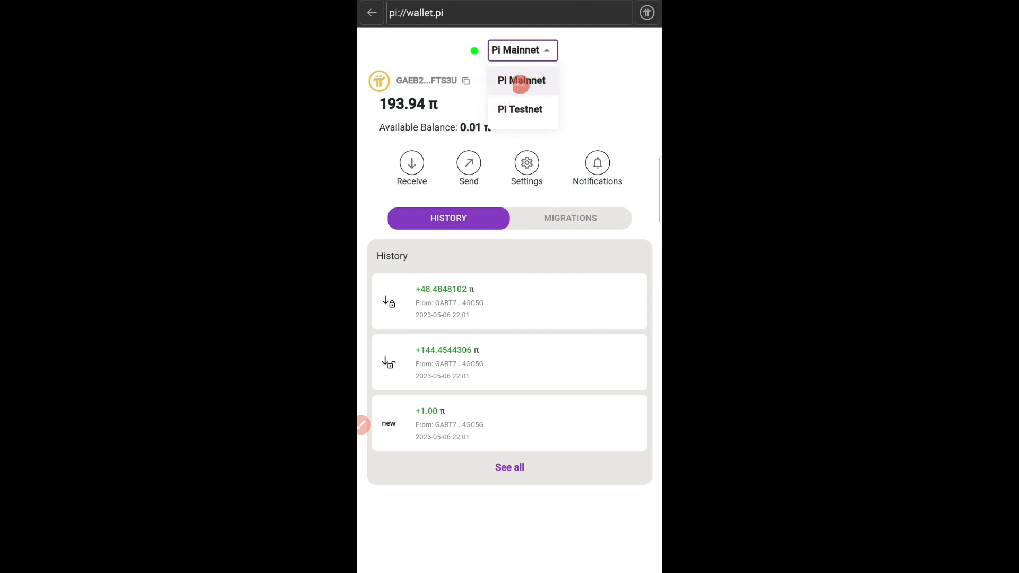
left_click(521, 80)
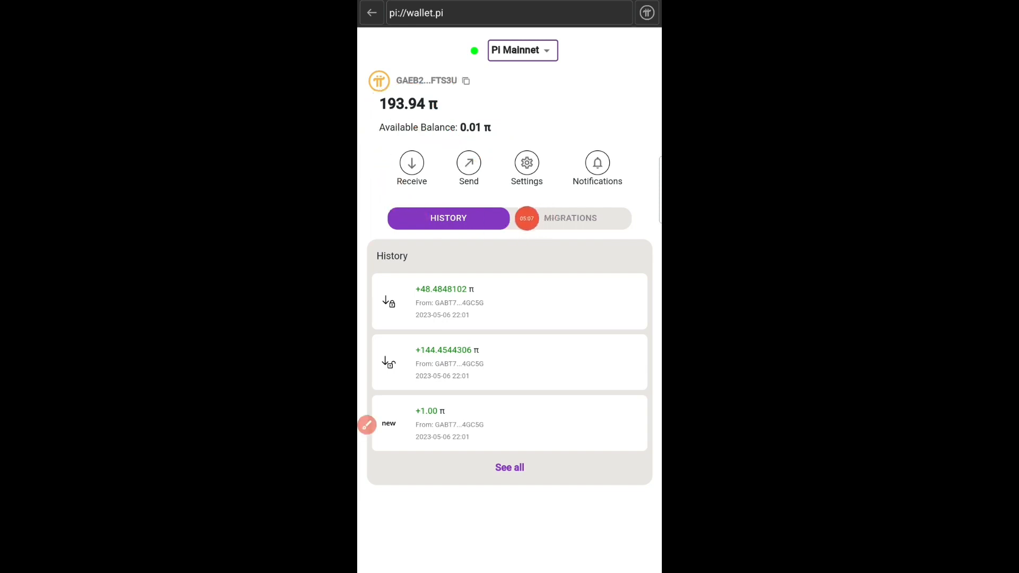
left_click(570, 217)
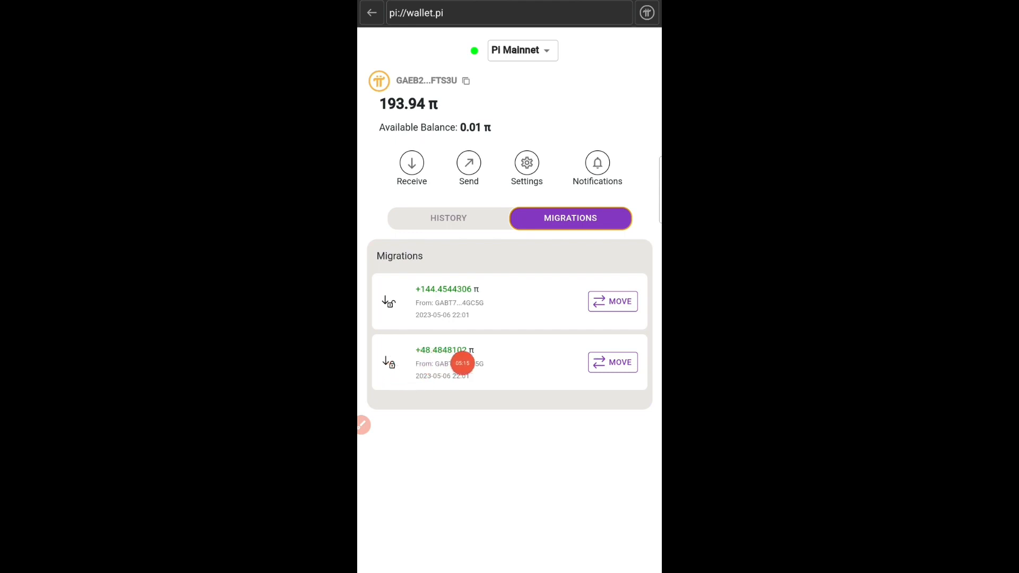
Move and confirm the 48.4848102 π migration, then dismiss the success message
left_click(612, 362)
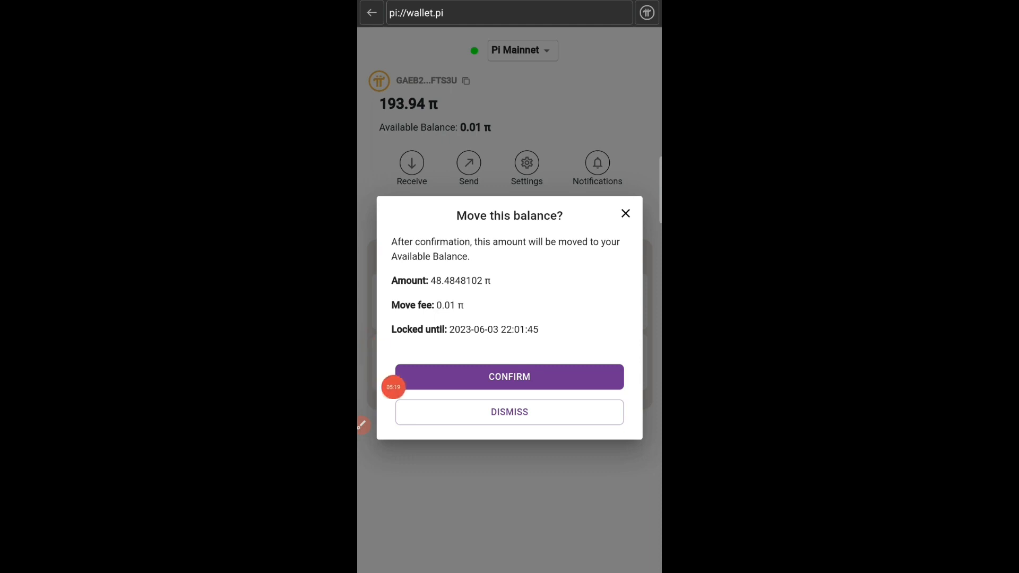
left_click(509, 377)
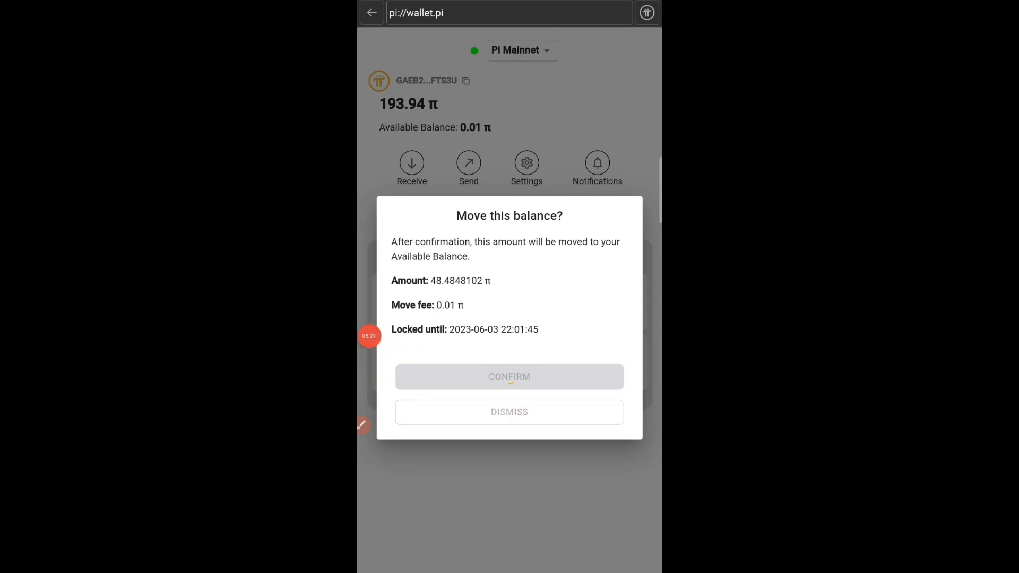
left_click(510, 376)
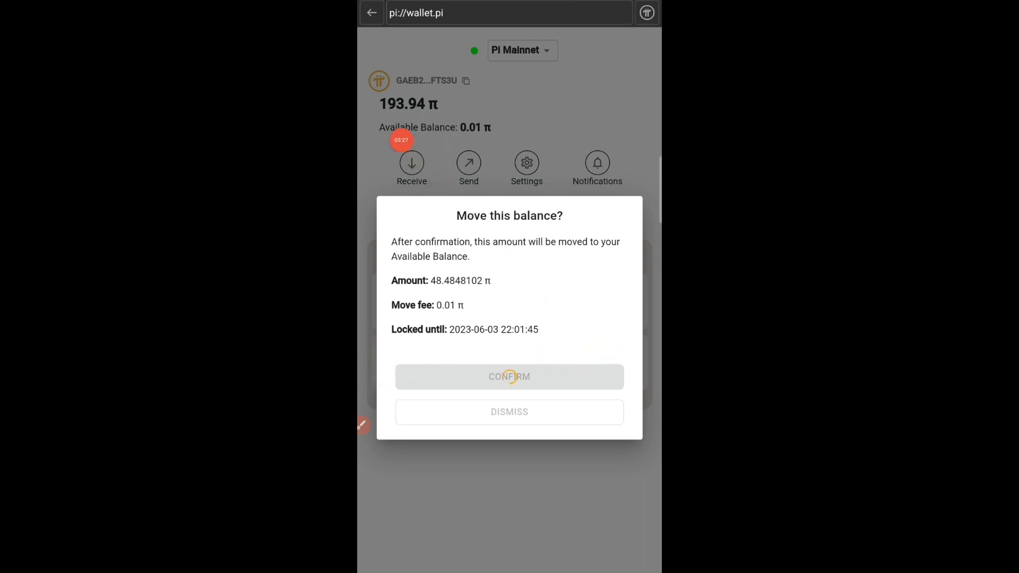
left_click(510, 376)
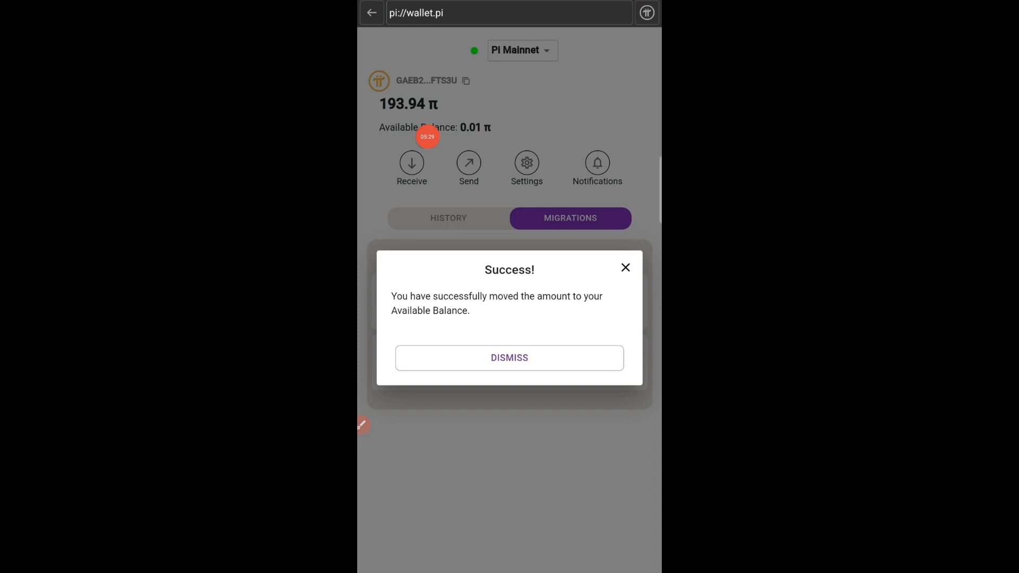
left_click(509, 357)
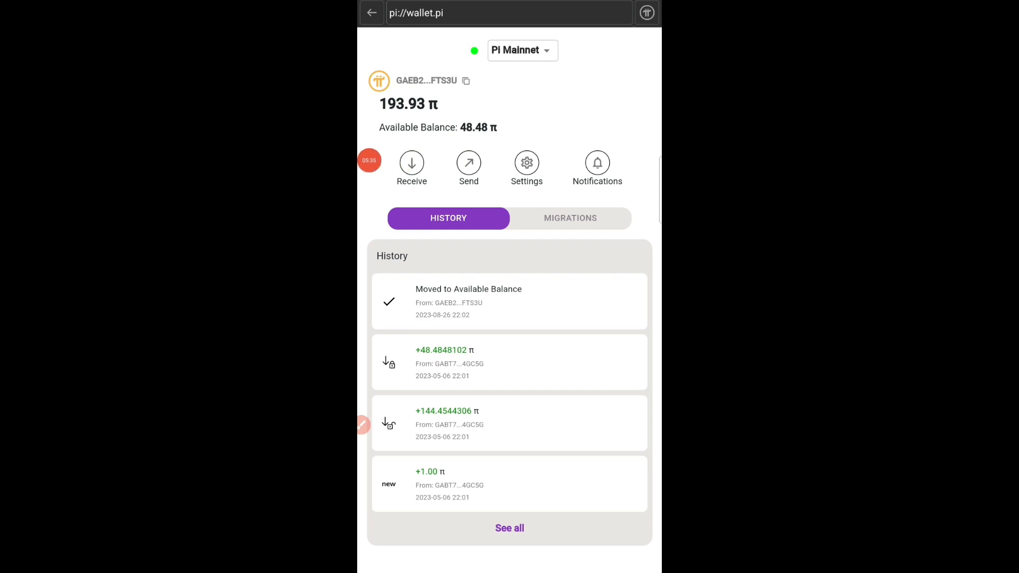
Reopen Migrations to see only the 144.4544306 π entry left
left_click(570, 217)
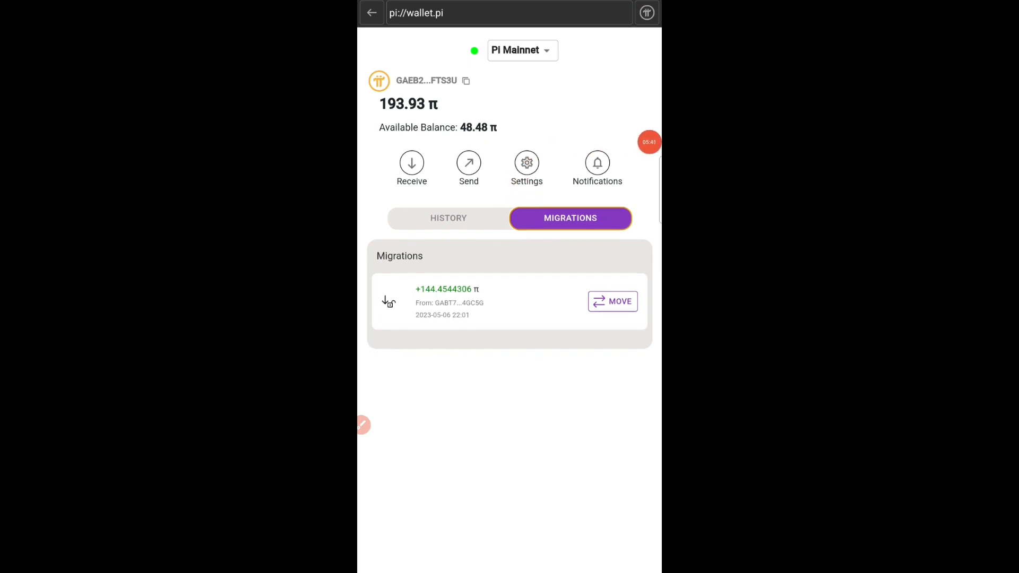
mouse_move(441, 130)
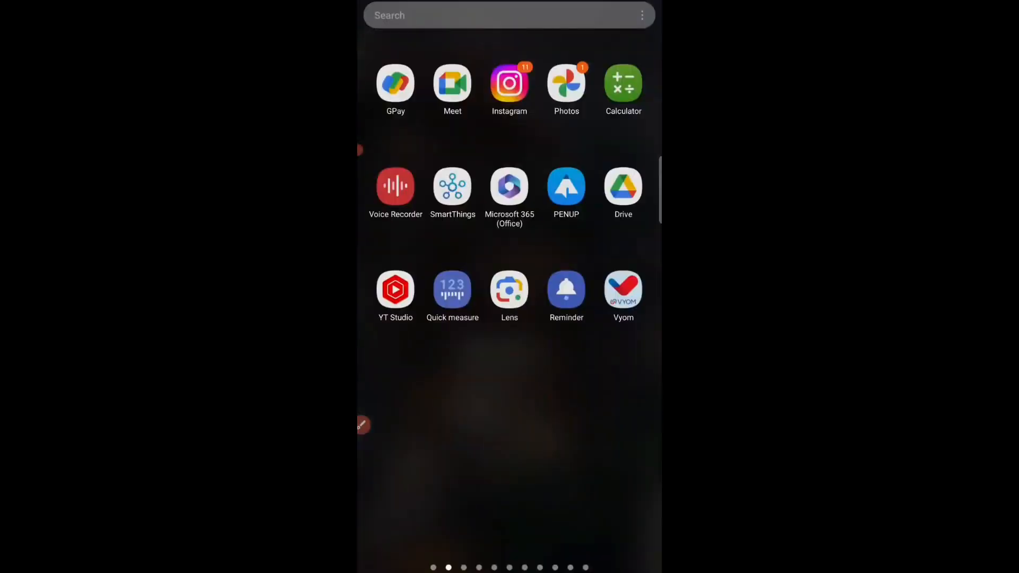
Launch Samsung Calculator from the app drawer, showing 9,071 as the current figure
left_click(622, 83)
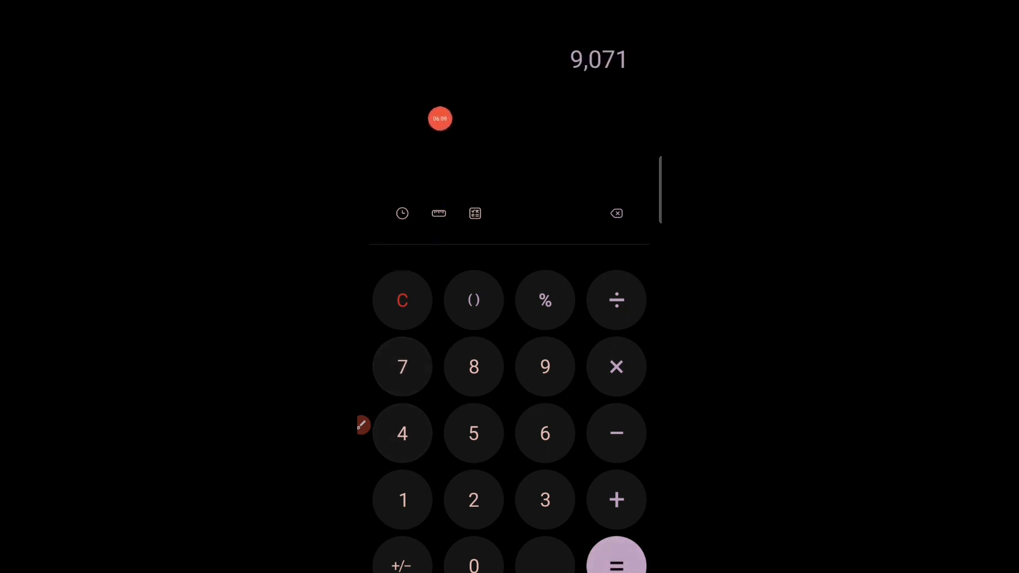